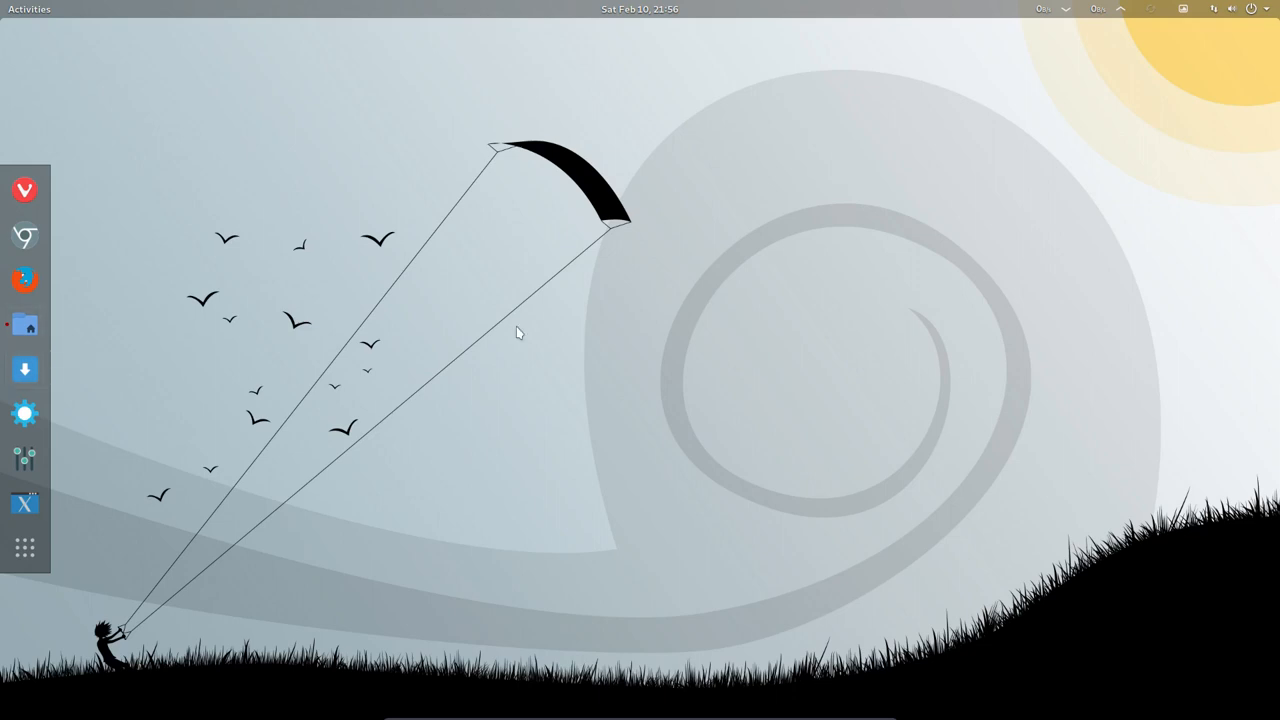
mouse_move(418, 294)
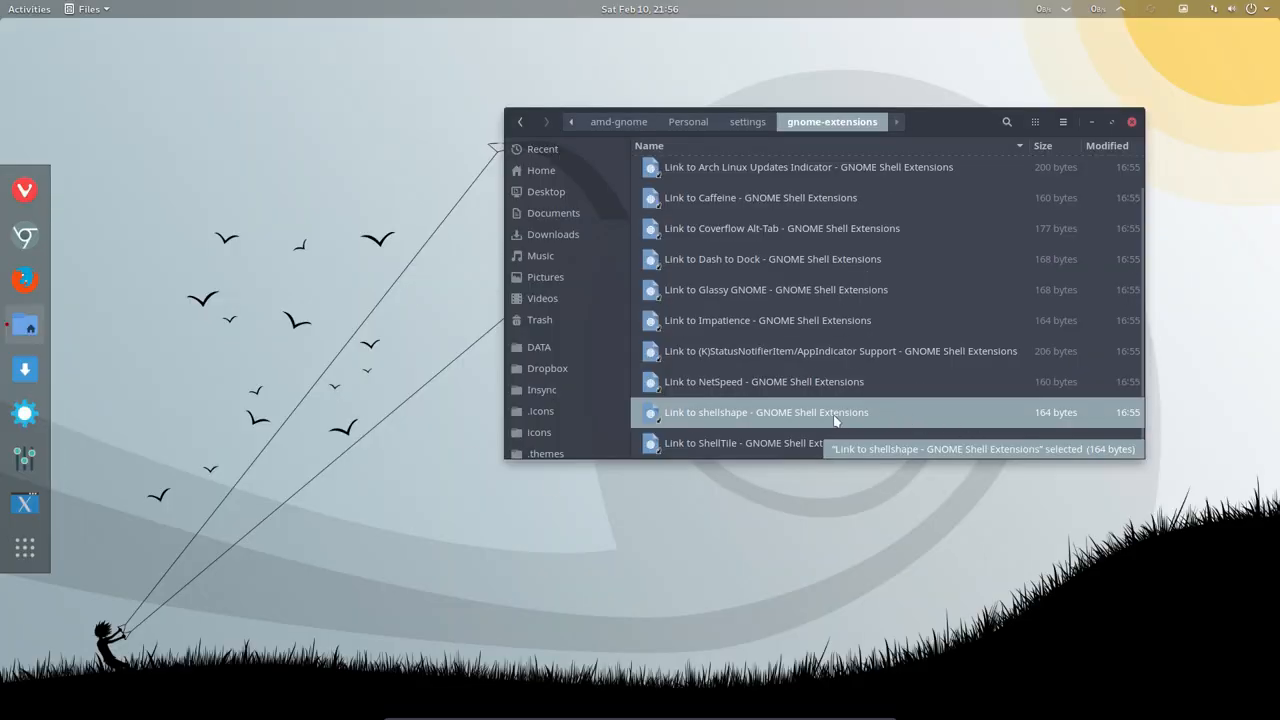
mouse_move(784, 414)
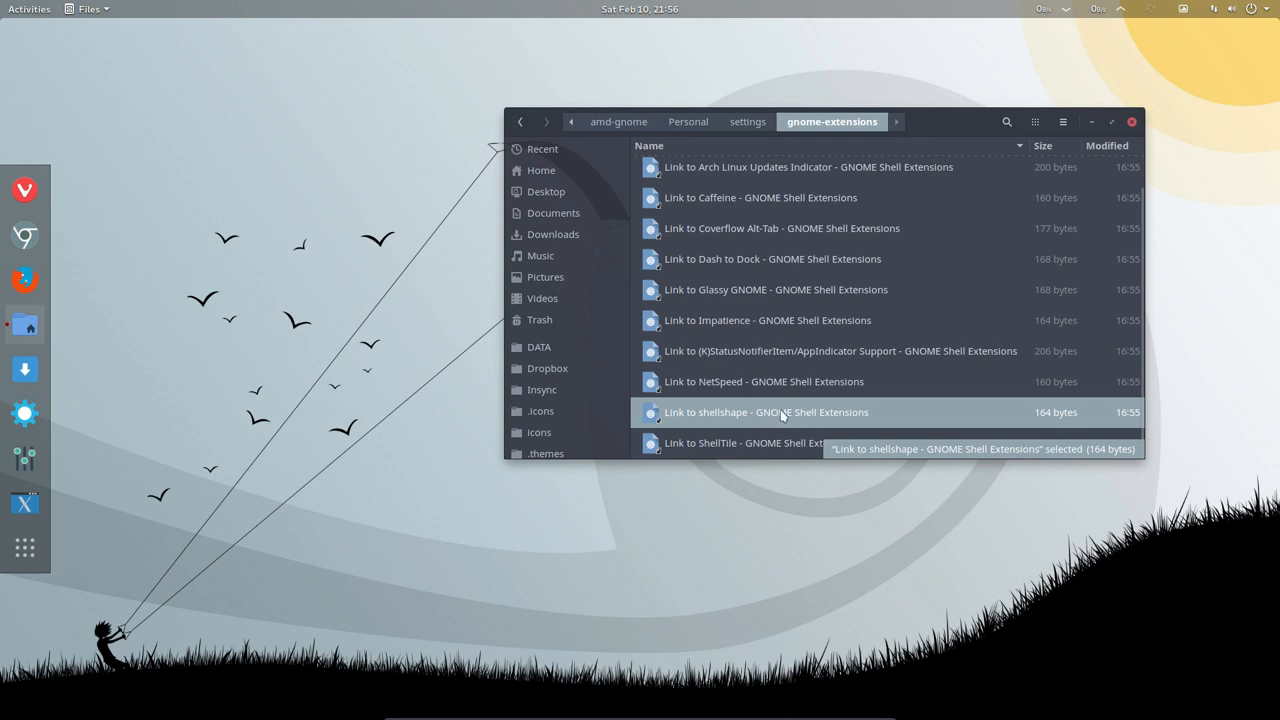
mouse_move(728, 418)
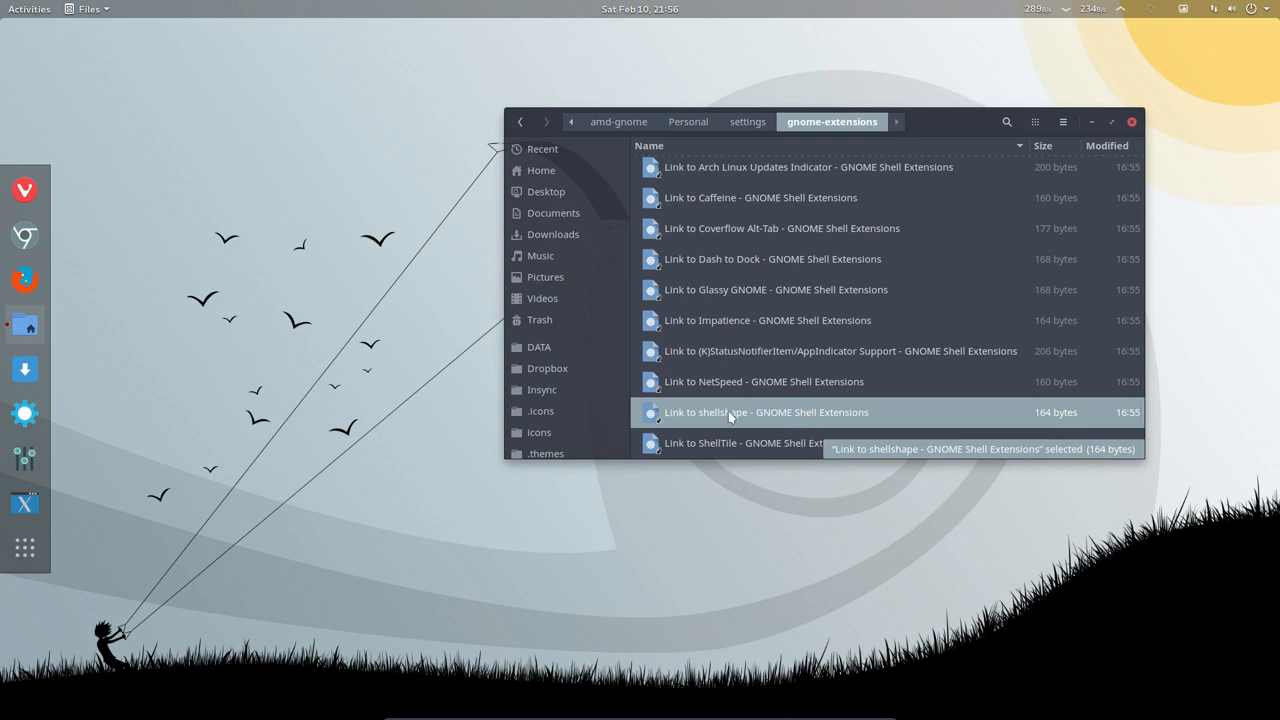
Enable the shellshape extension from its page in Firefox
double_click(766, 412)
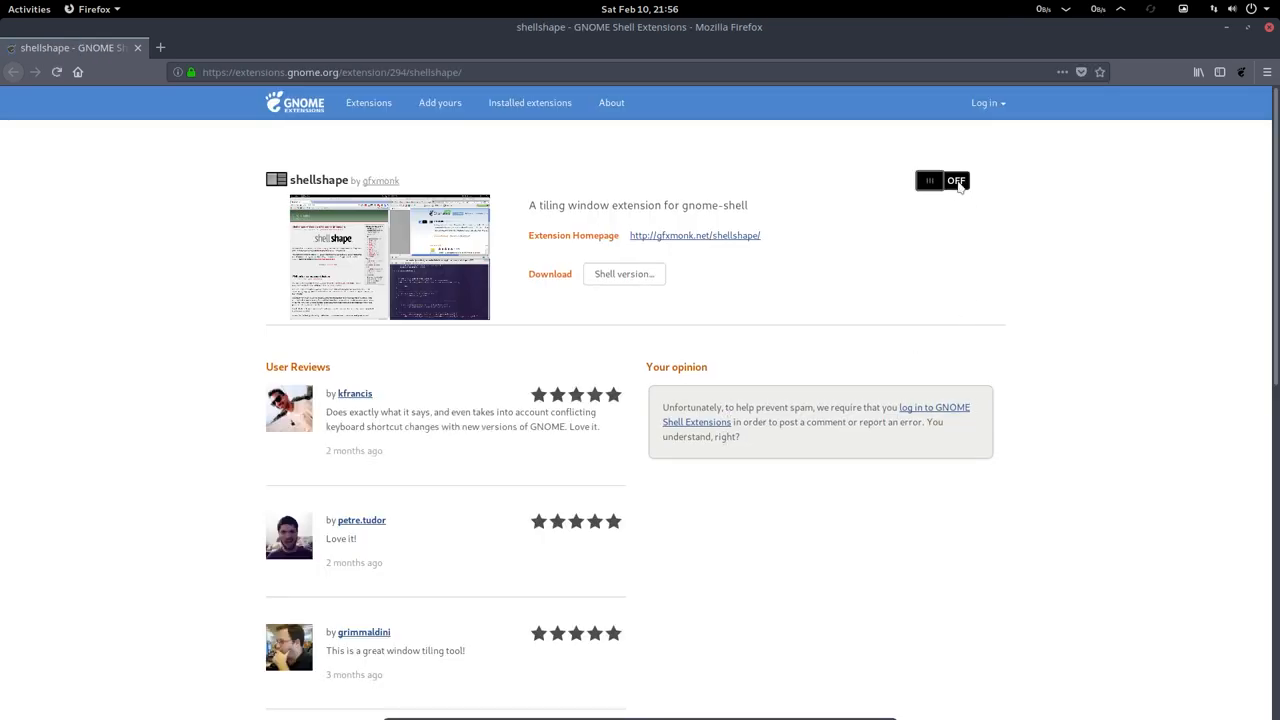
click(928, 180)
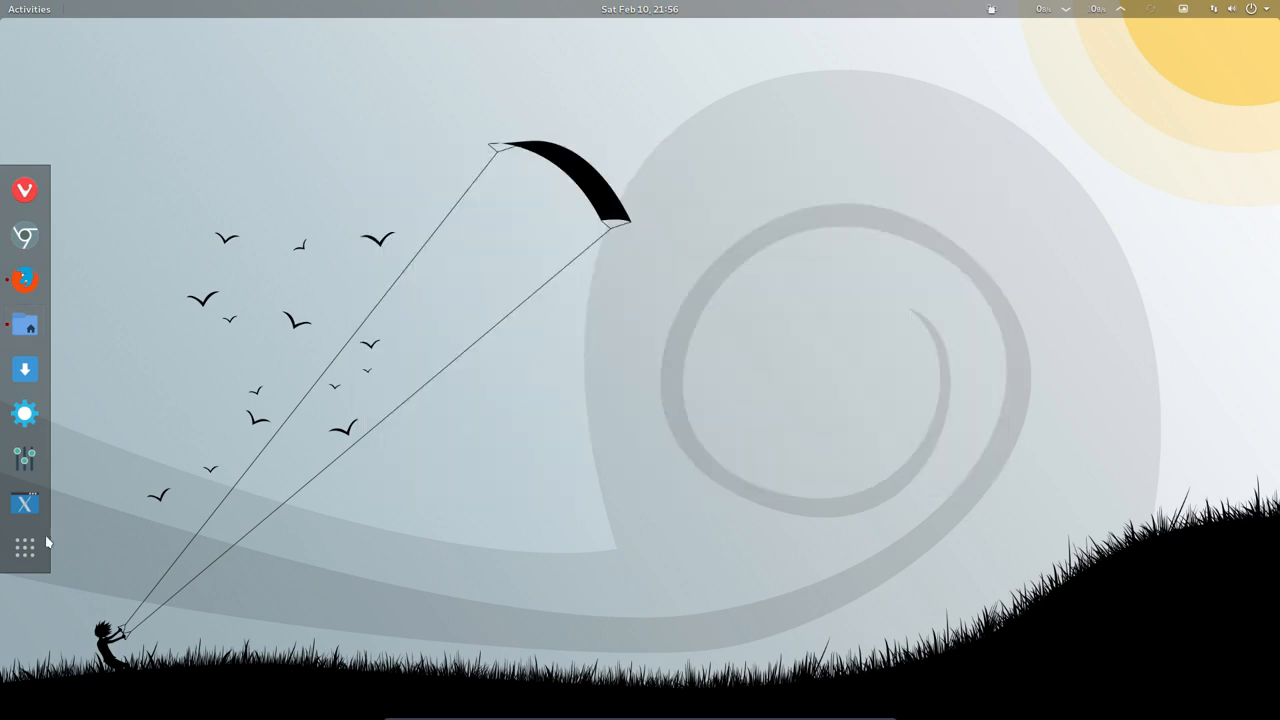
mouse_move(544, 320)
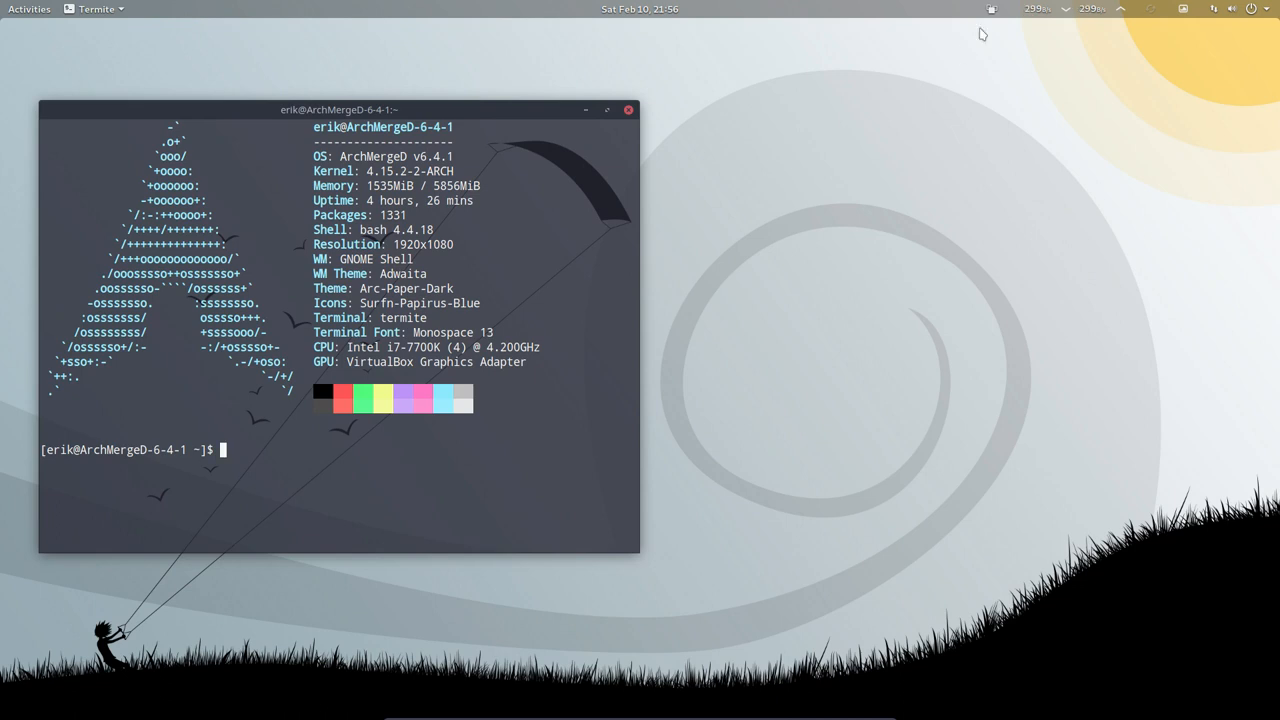
Choose the Vertical shellshape layout from the top-bar indicator, then hide the terminal
click(992, 8)
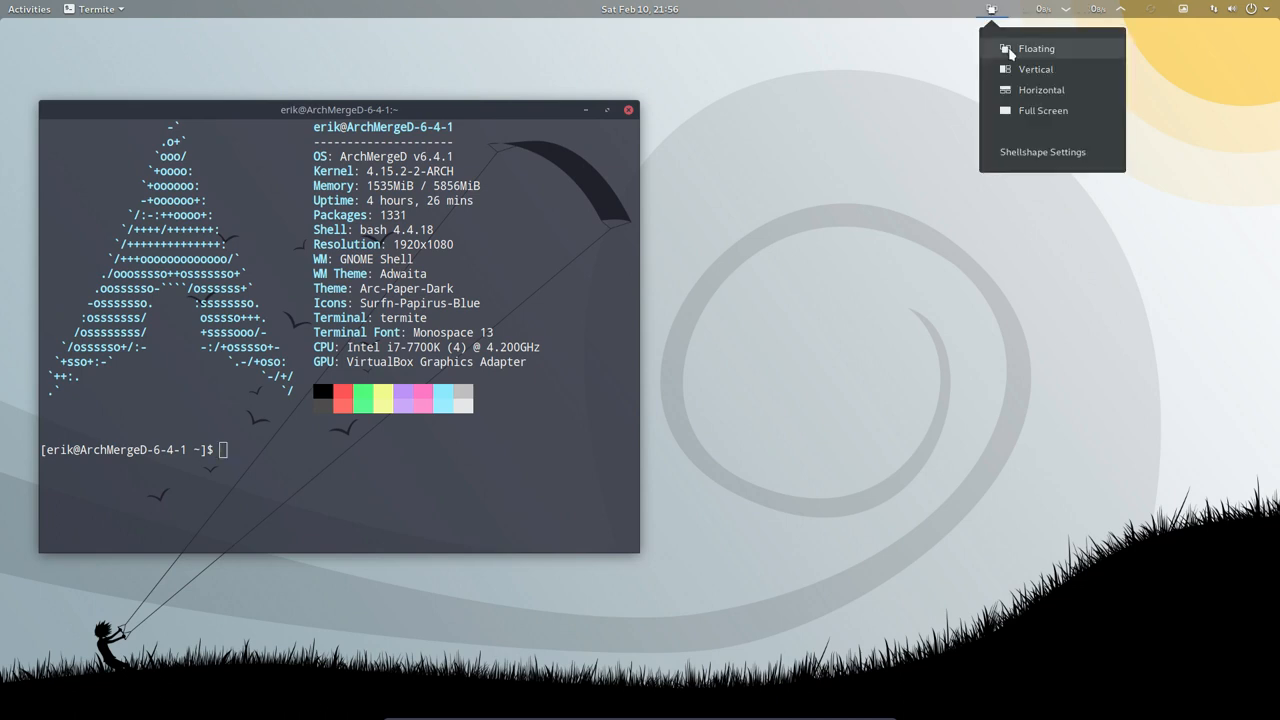
mouse_move(1024, 68)
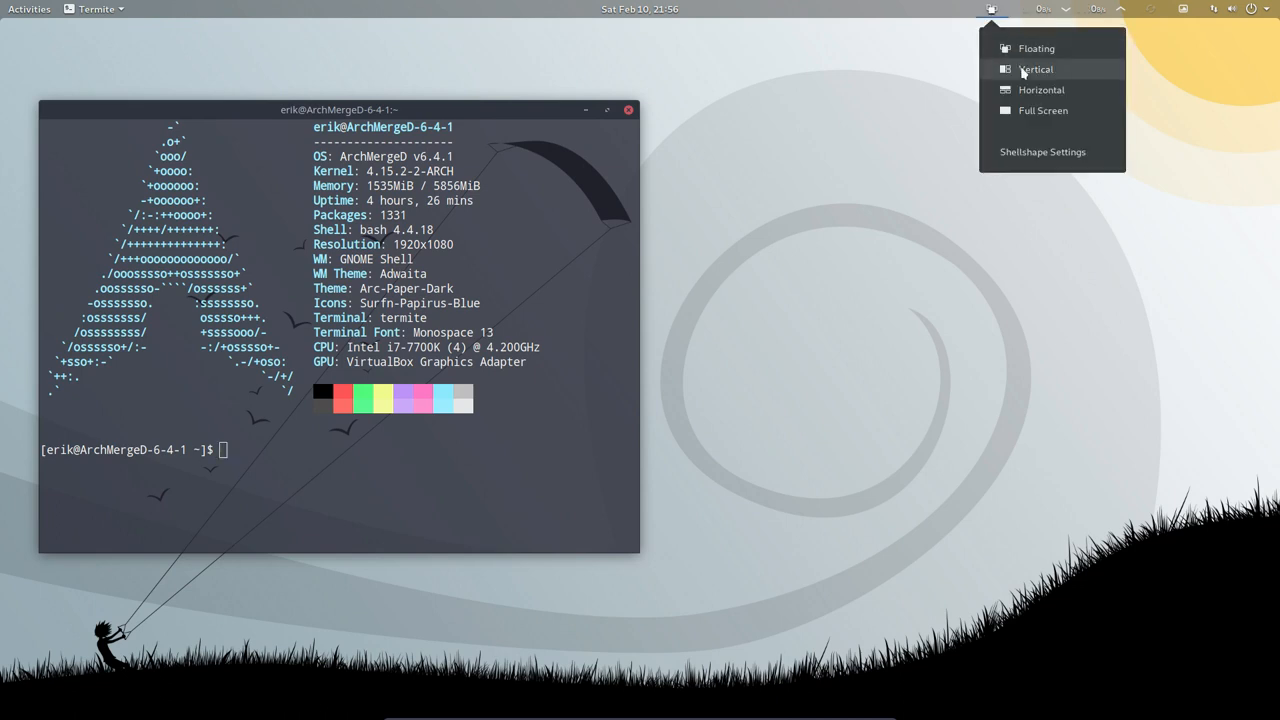
click(1036, 68)
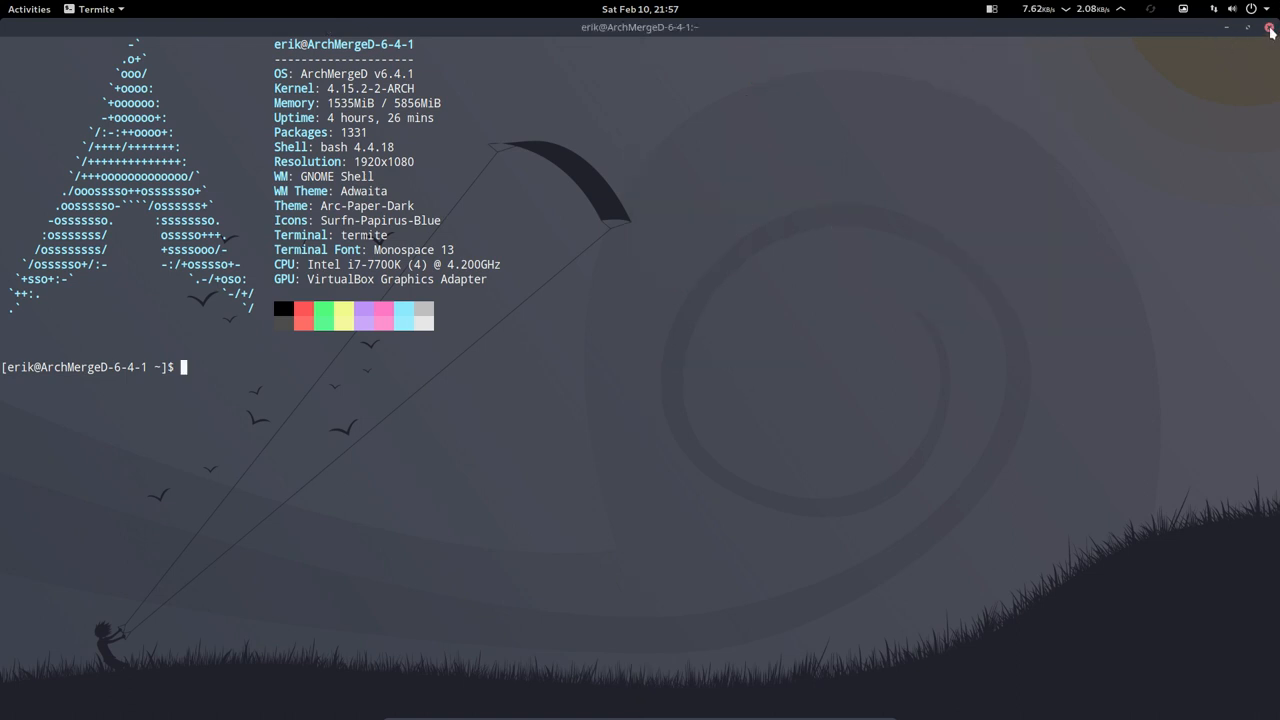
click(1270, 28)
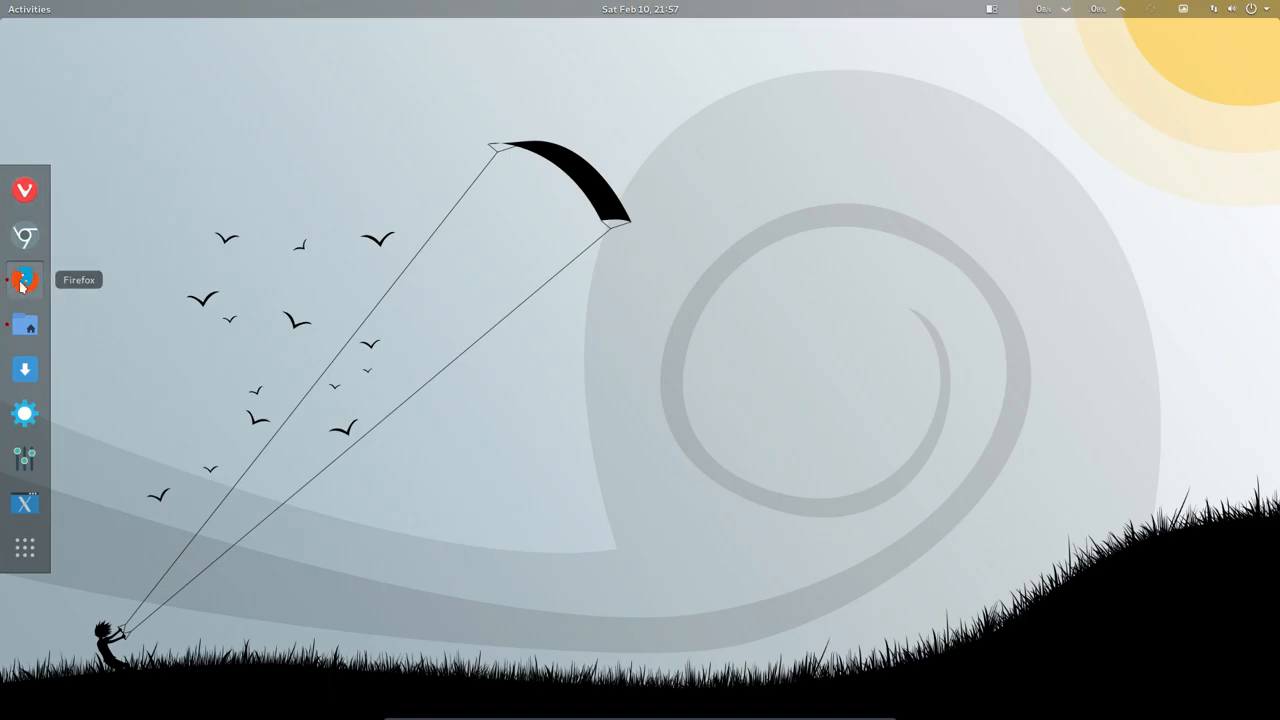
Restore Firefox from the dock so it tiles beside the terminal, half the screen each
click(24, 280)
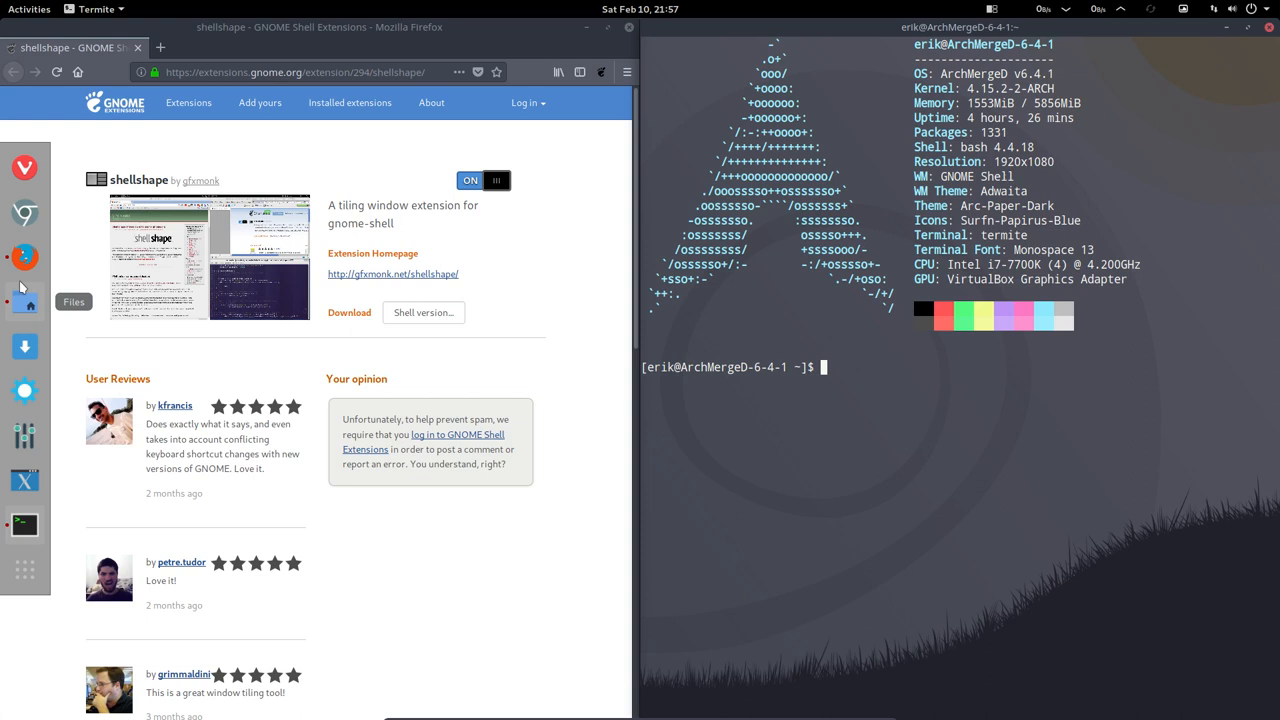
mouse_move(24, 436)
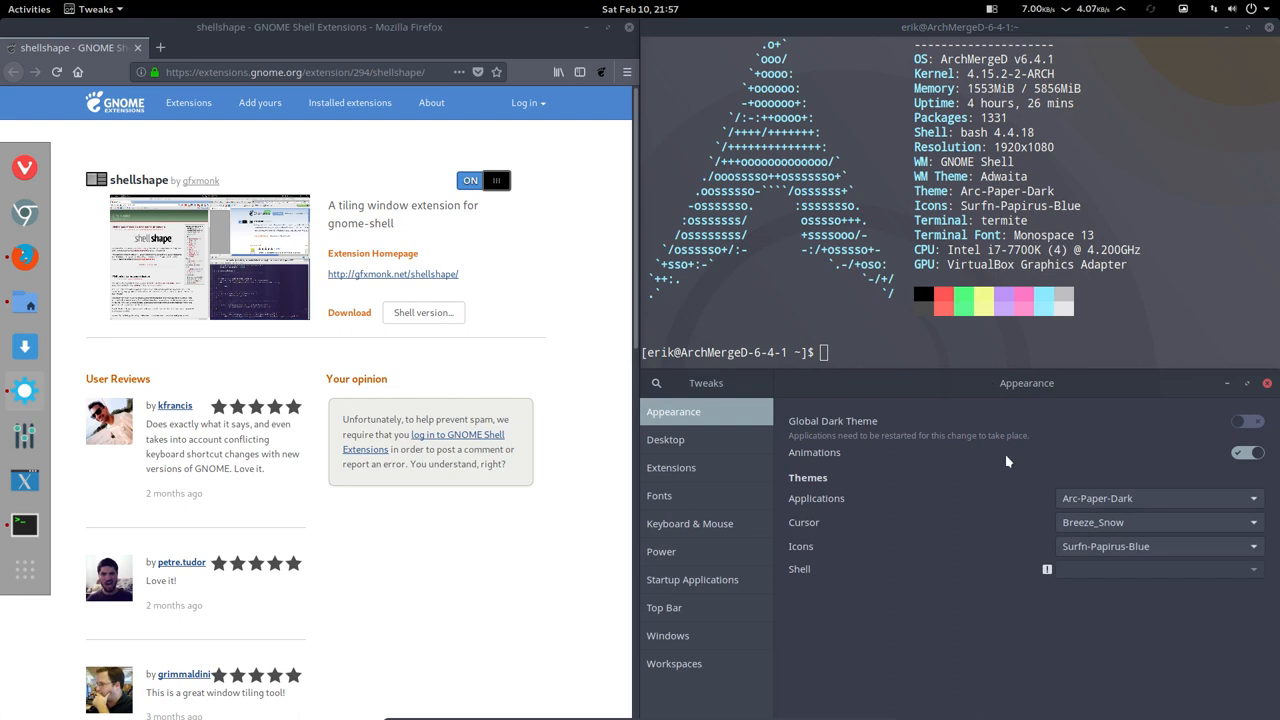
mouse_move(688, 482)
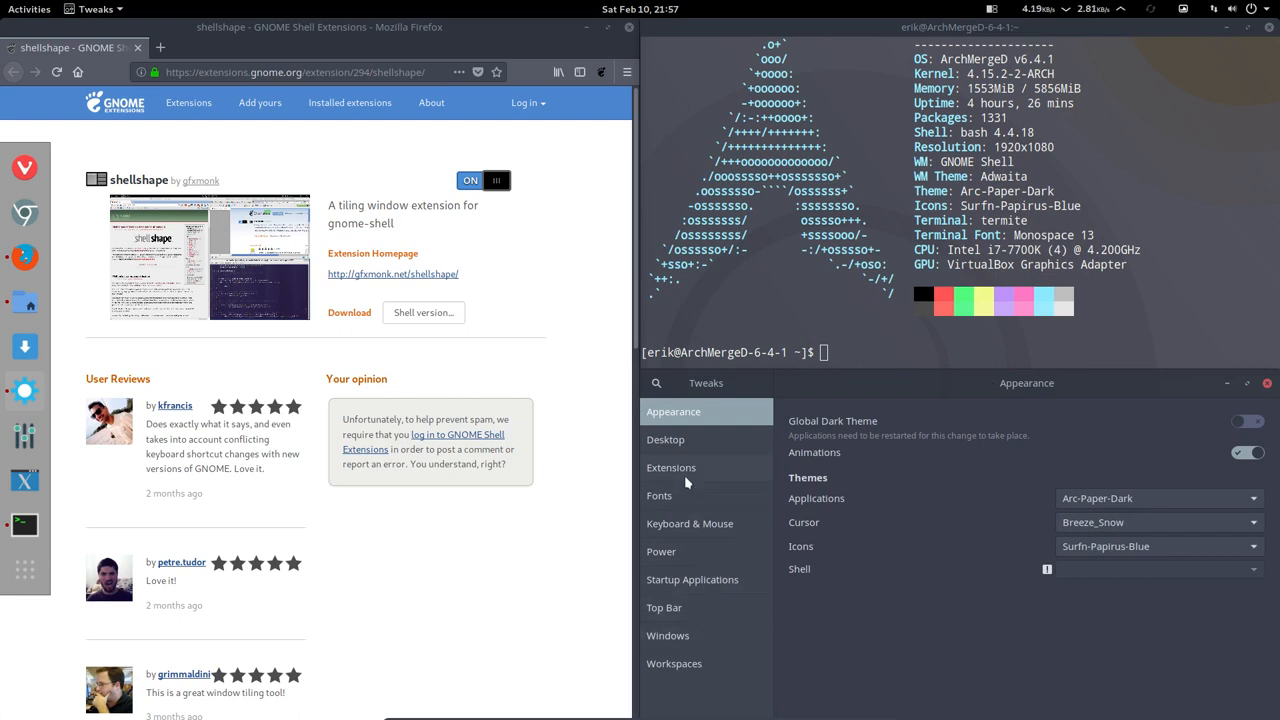
Show the installed extensions in Tweaks and scroll to shellshape's settings
click(672, 468)
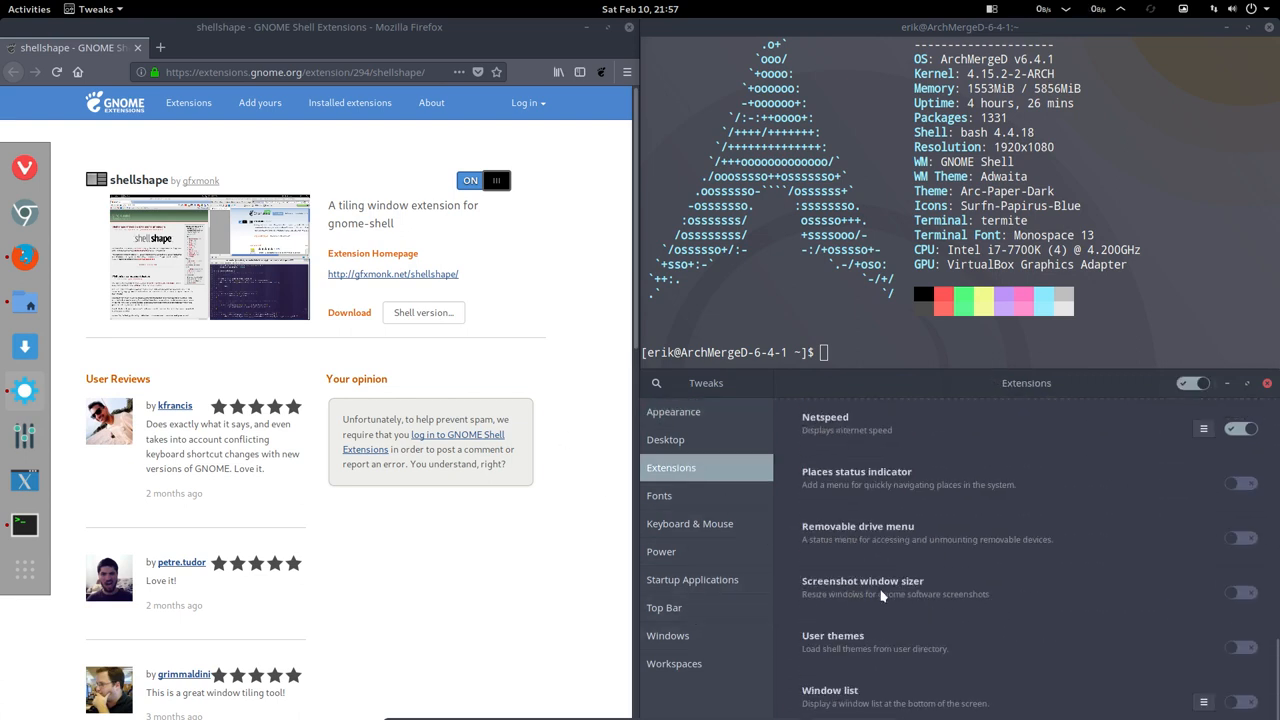
scroll(down, 3)
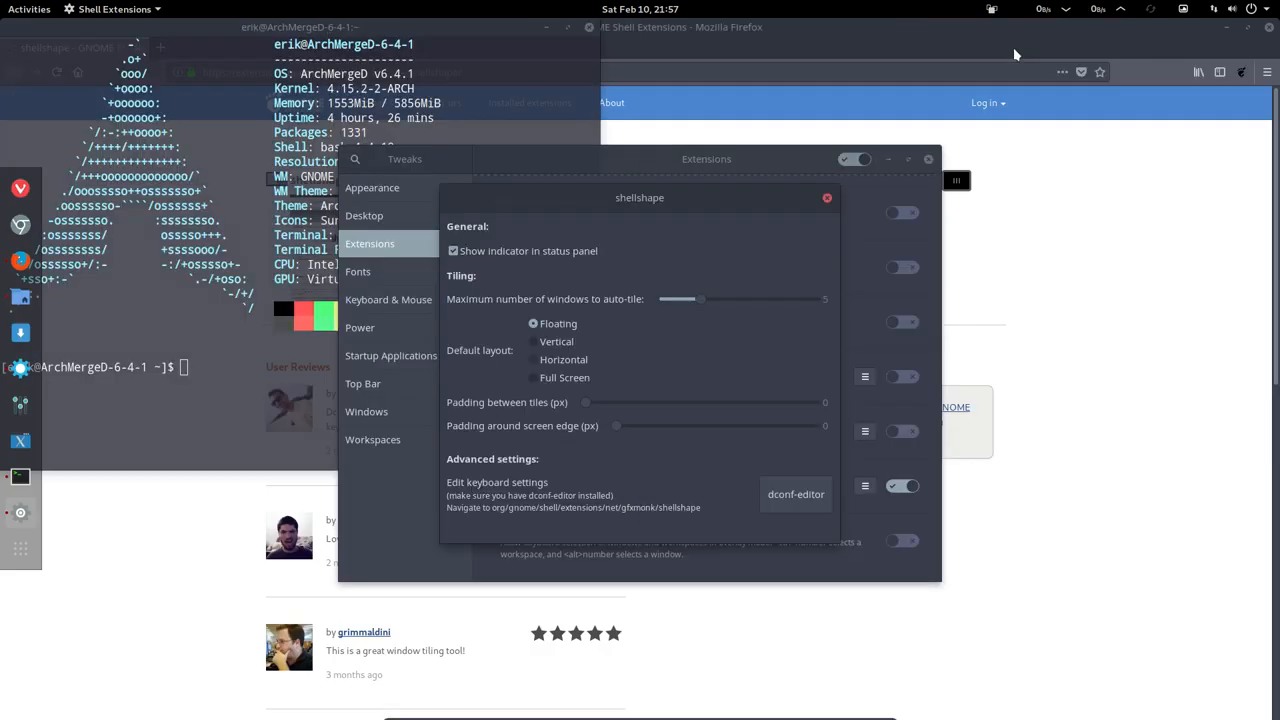
Reposition the shellshape settings window and adjust the maximum auto-tiled windows slider
drag(640, 198, 554, 140)
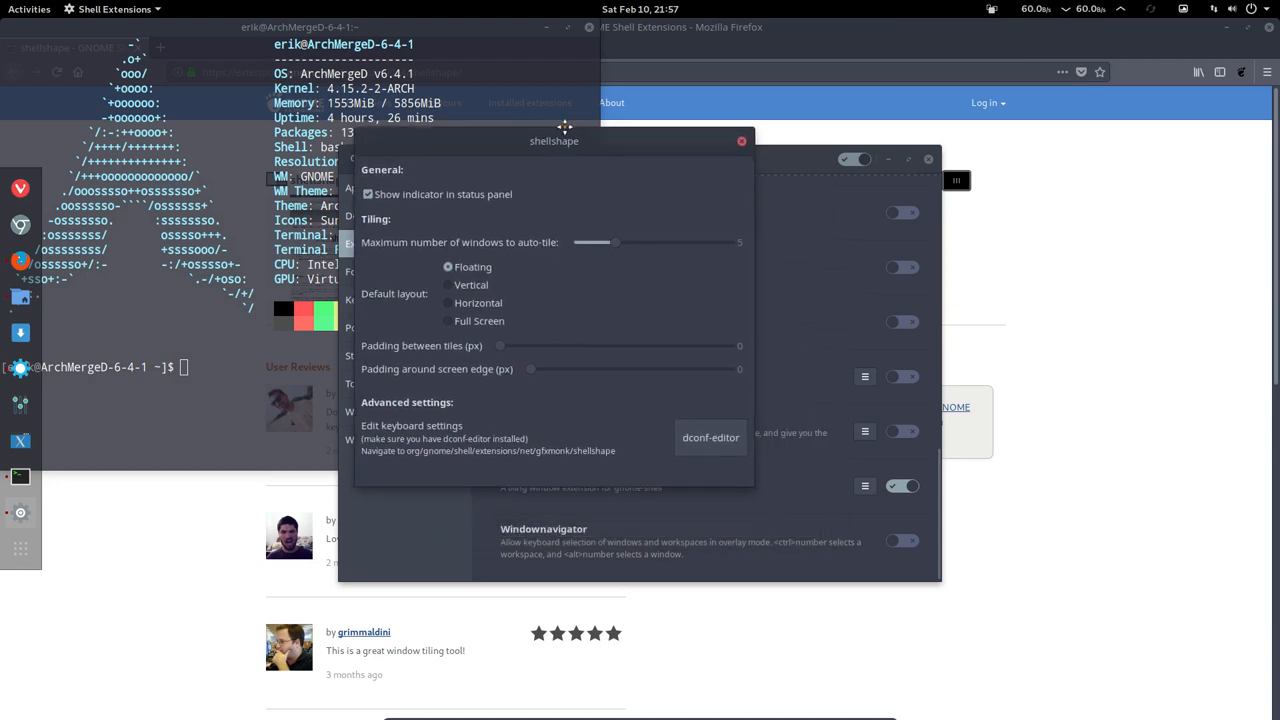
drag(554, 140, 602, 108)
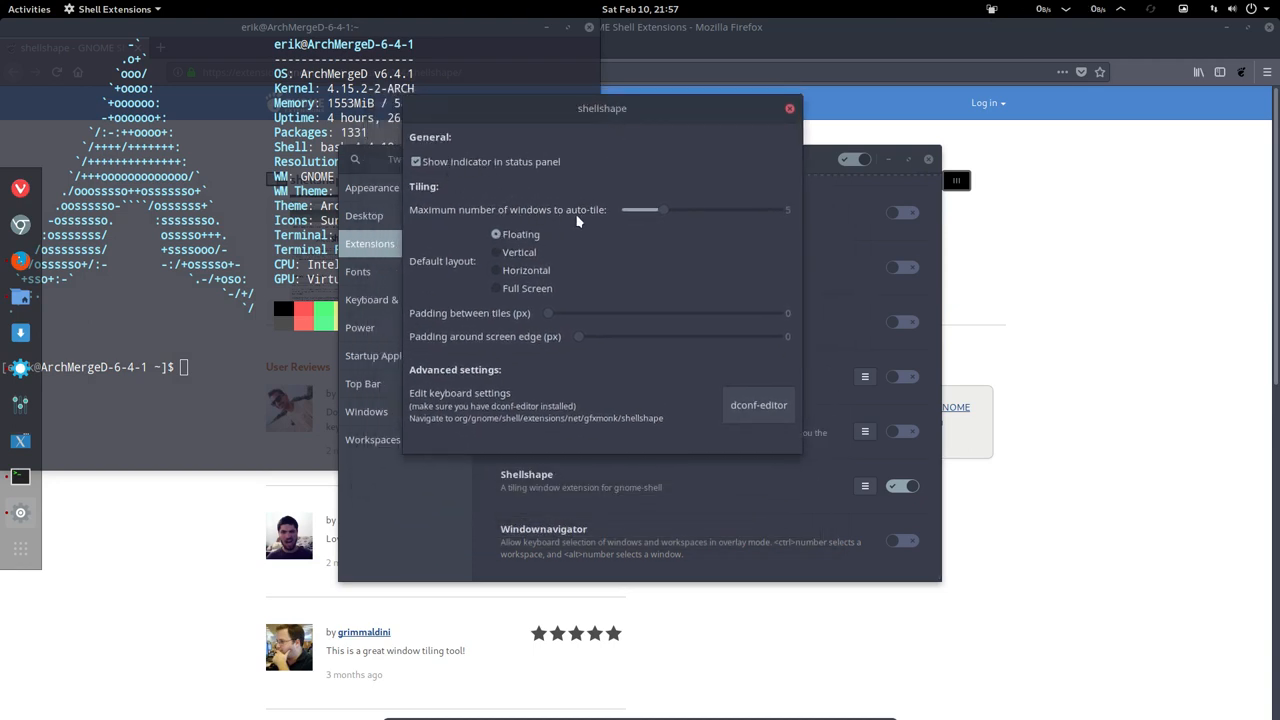
drag(664, 210, 664, 210)
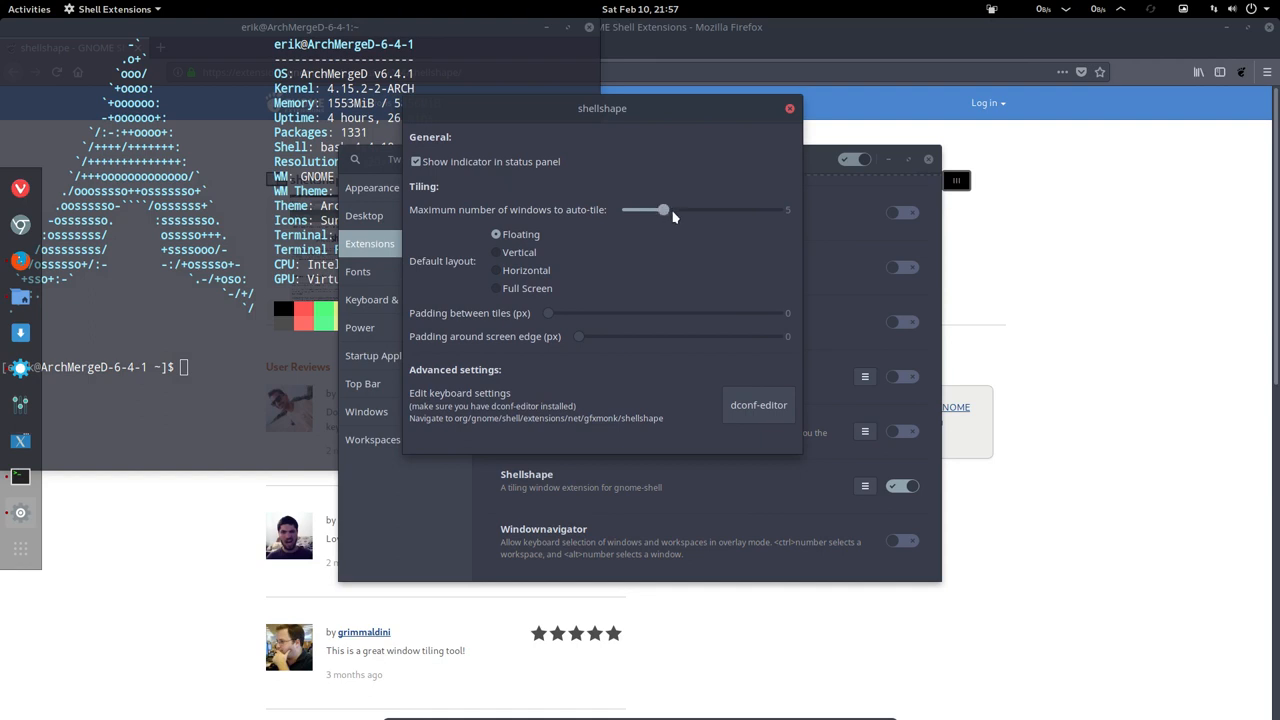
drag(664, 210, 688, 210)
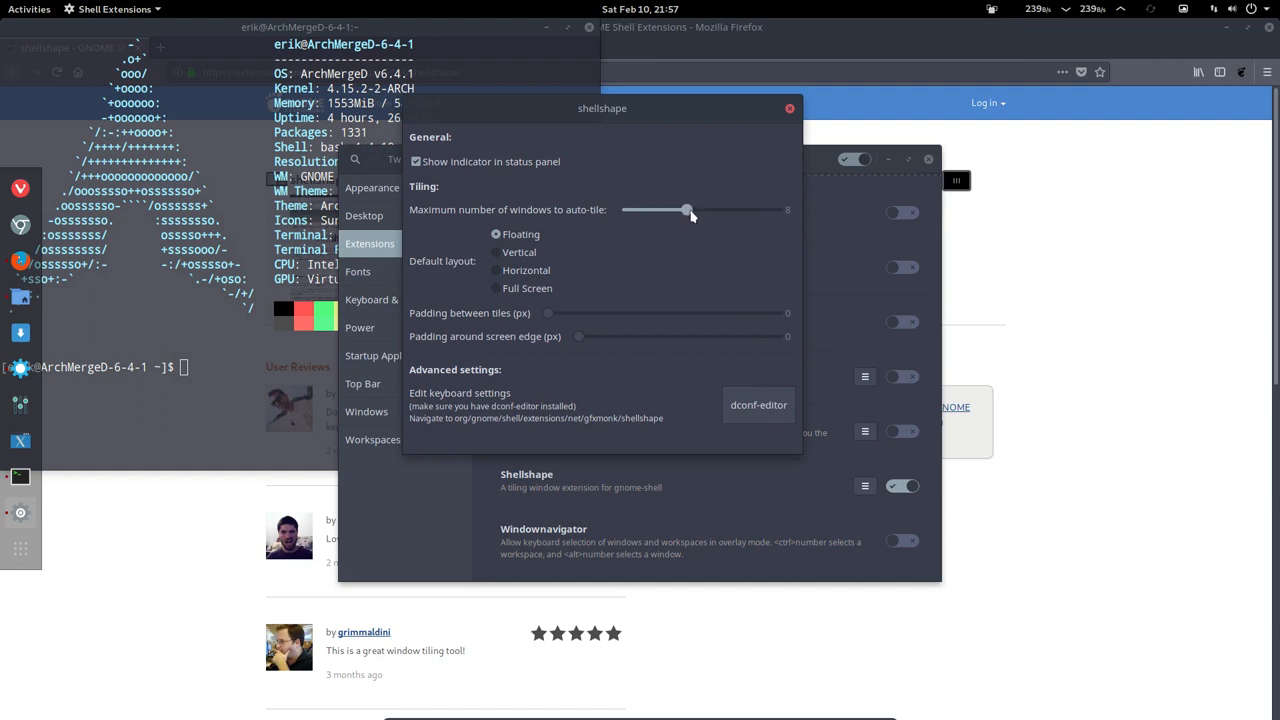
drag(688, 210, 676, 212)
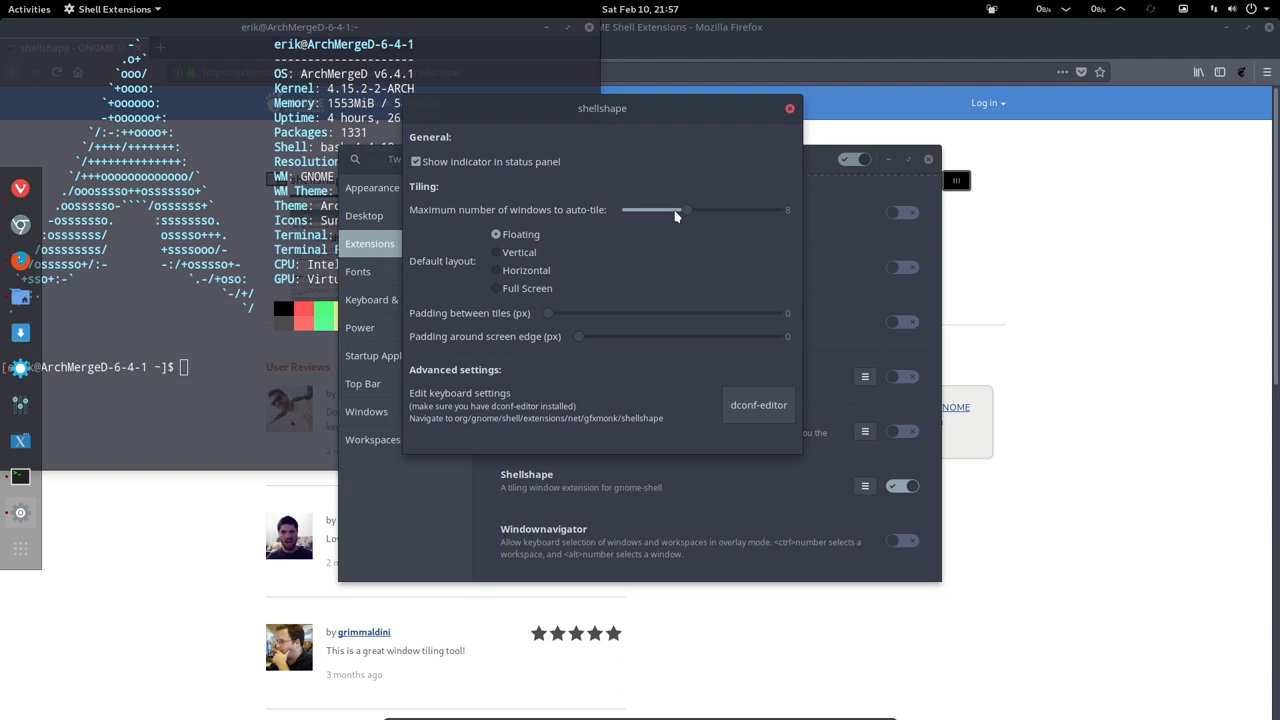
drag(678, 210, 670, 210)
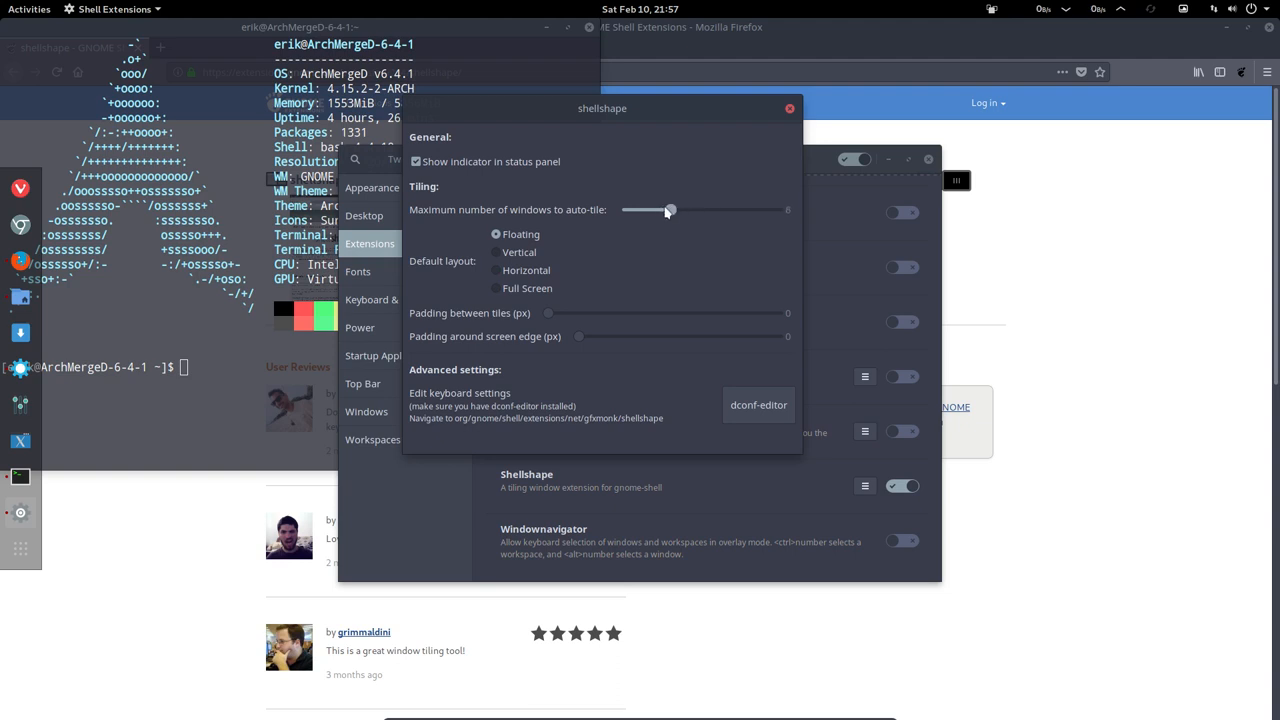
drag(670, 210, 664, 210)
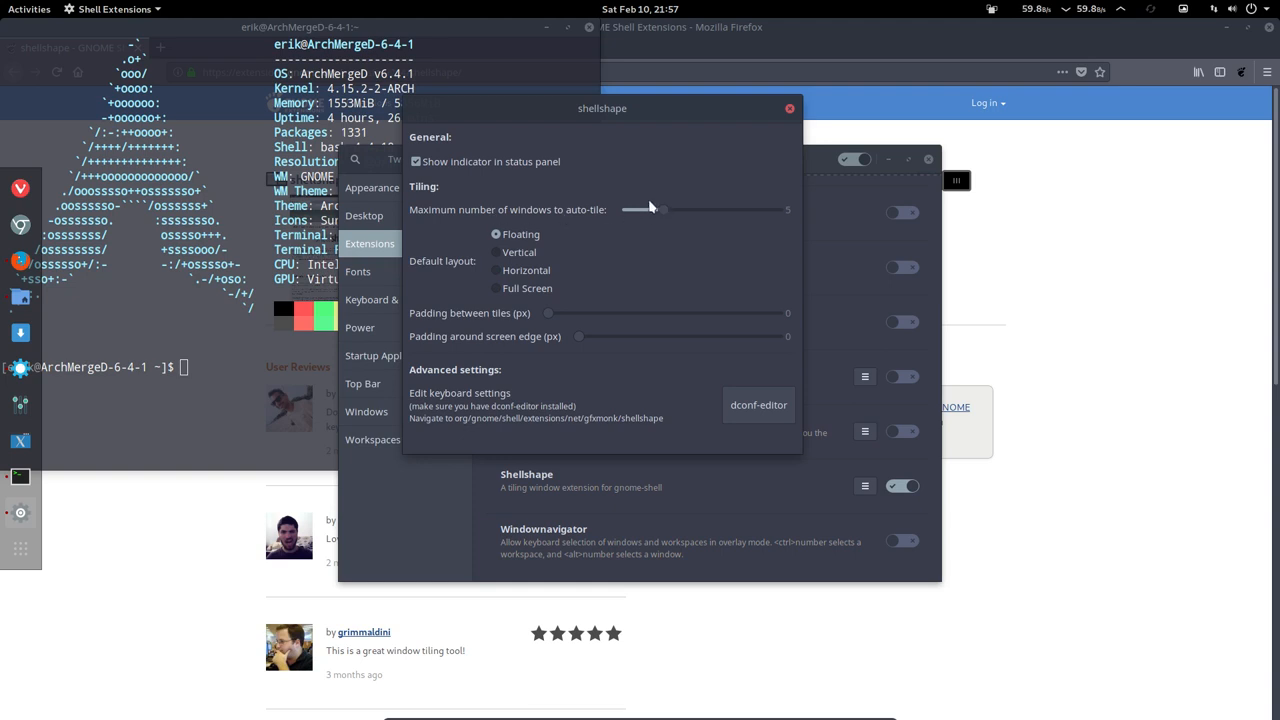
mouse_move(468, 172)
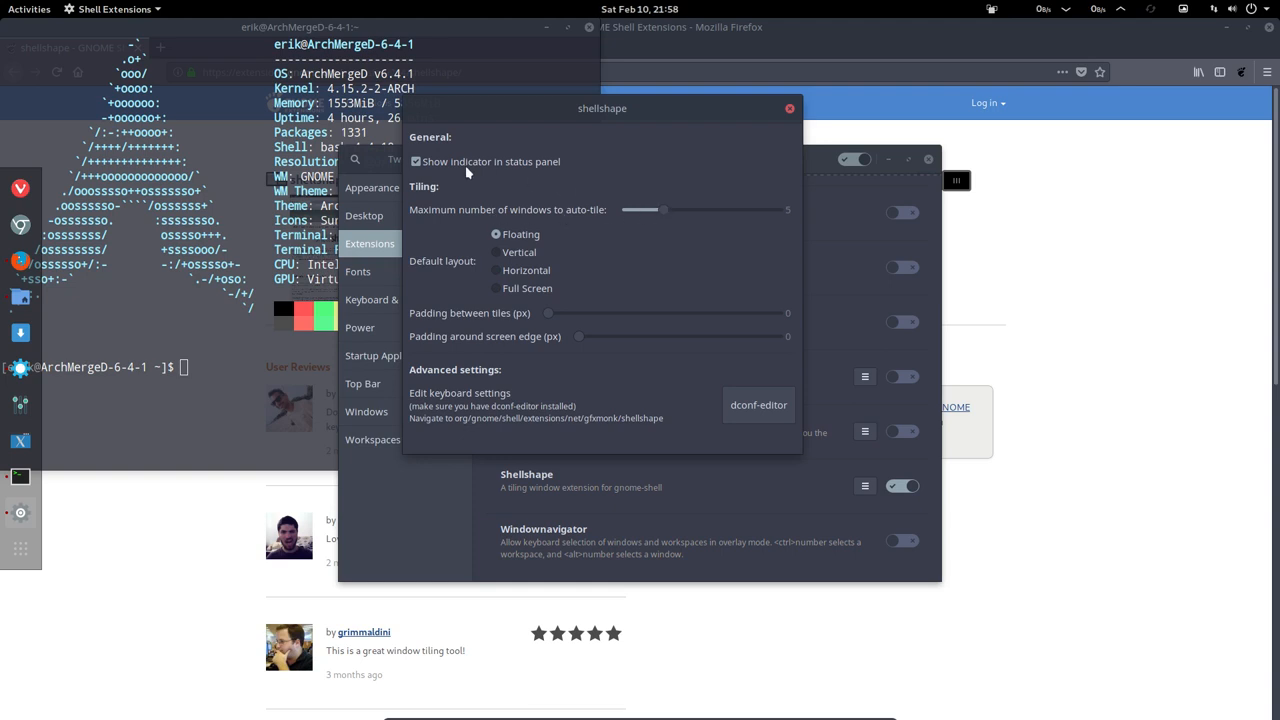
mouse_move(530, 312)
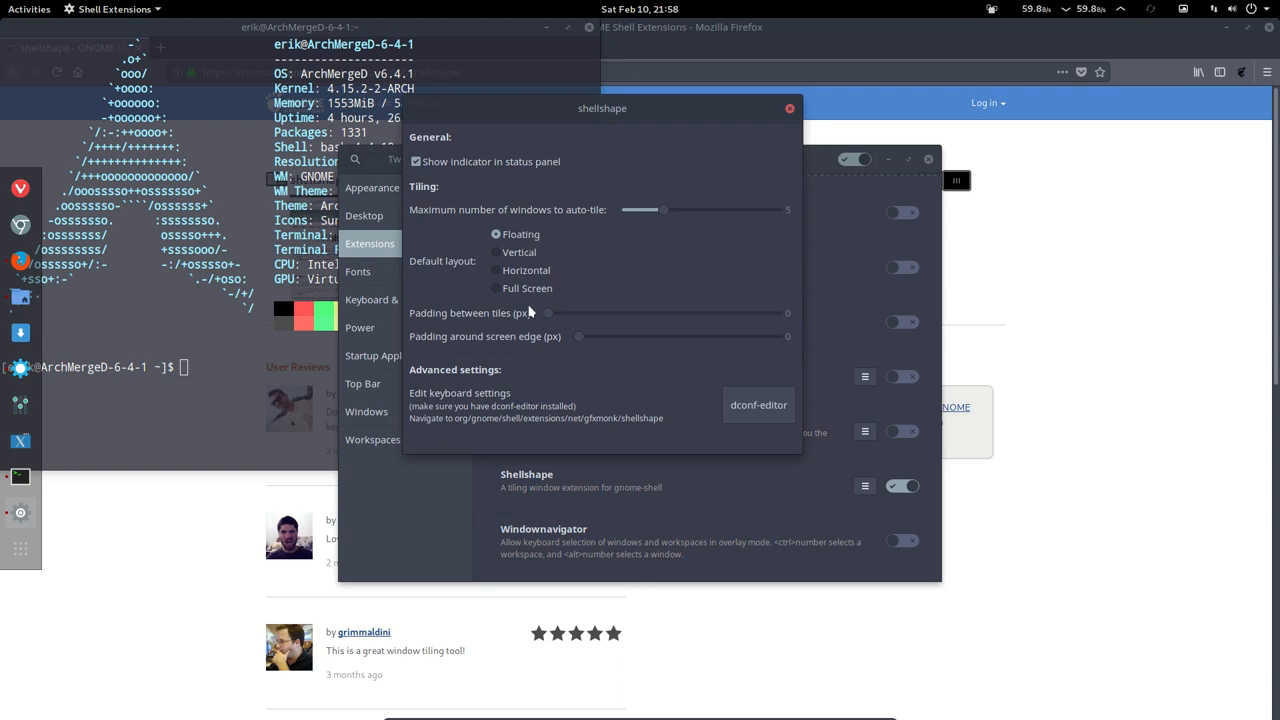
Raise the padding between tiles and around the screen edge, then close settings, Tweaks and the terminal
drag(548, 312, 572, 312)
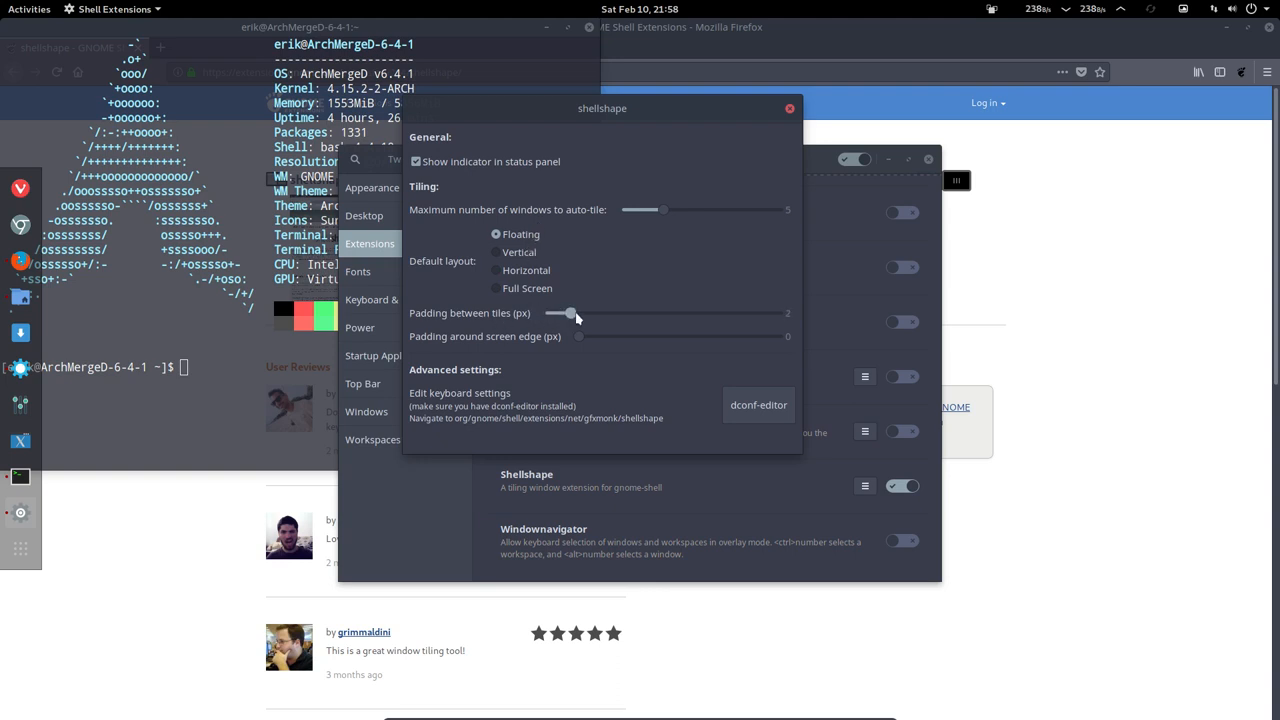
drag(570, 312, 584, 312)
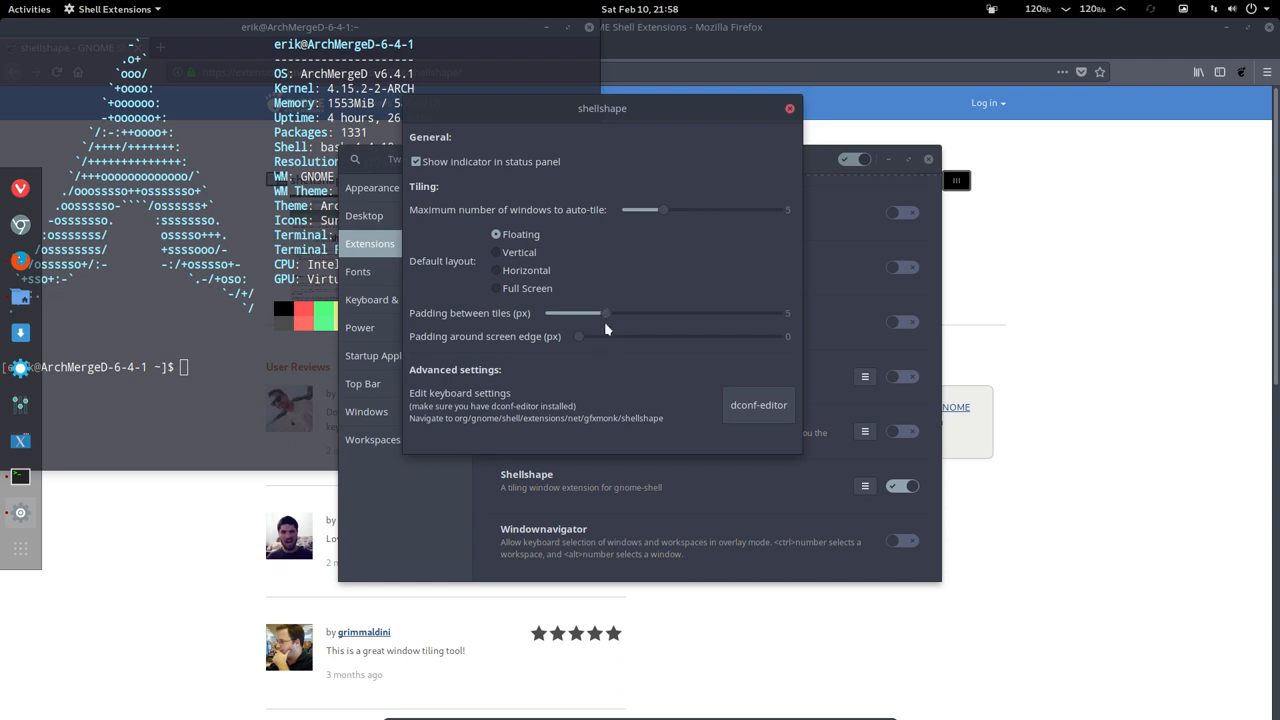
drag(578, 336, 628, 336)
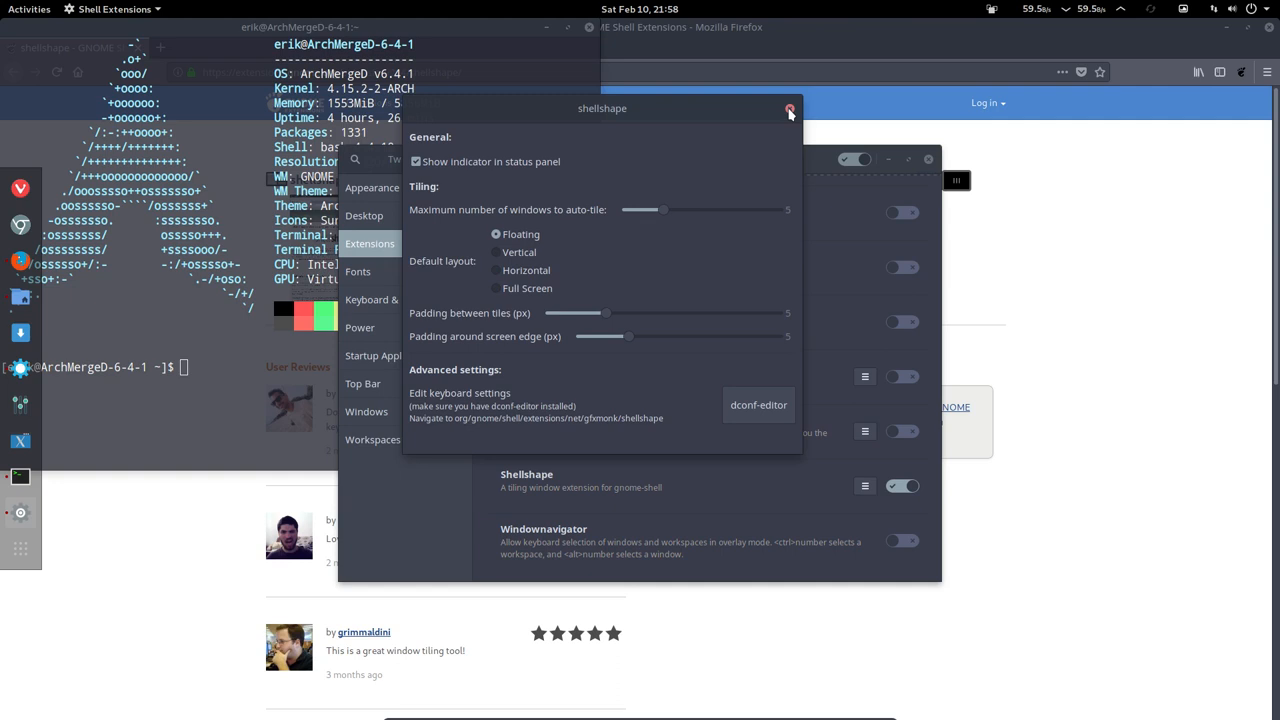
click(788, 108)
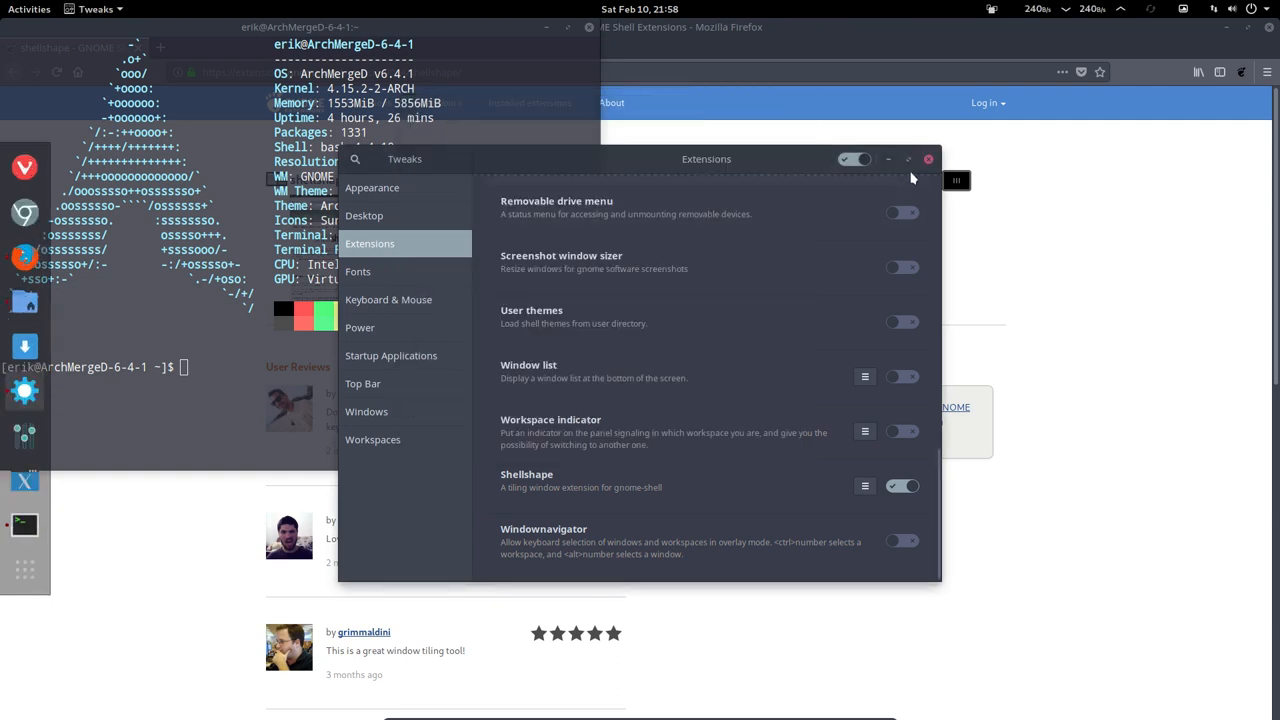
click(928, 160)
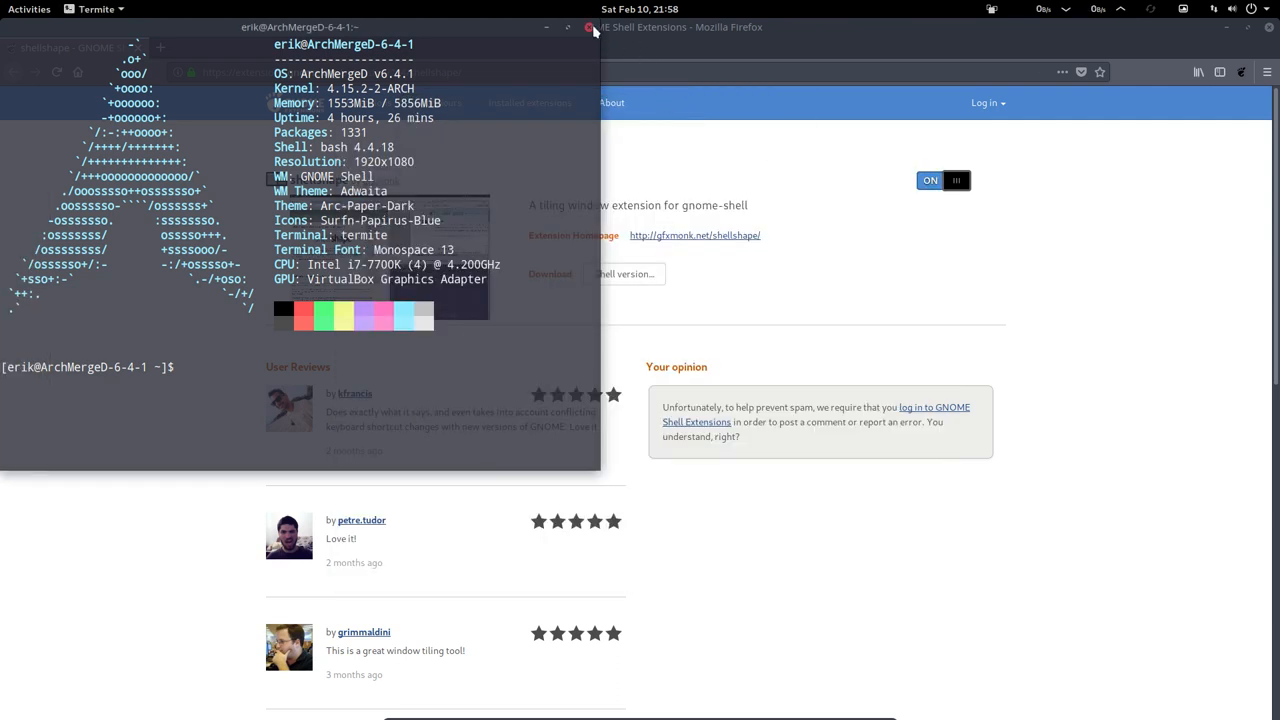
click(590, 28)
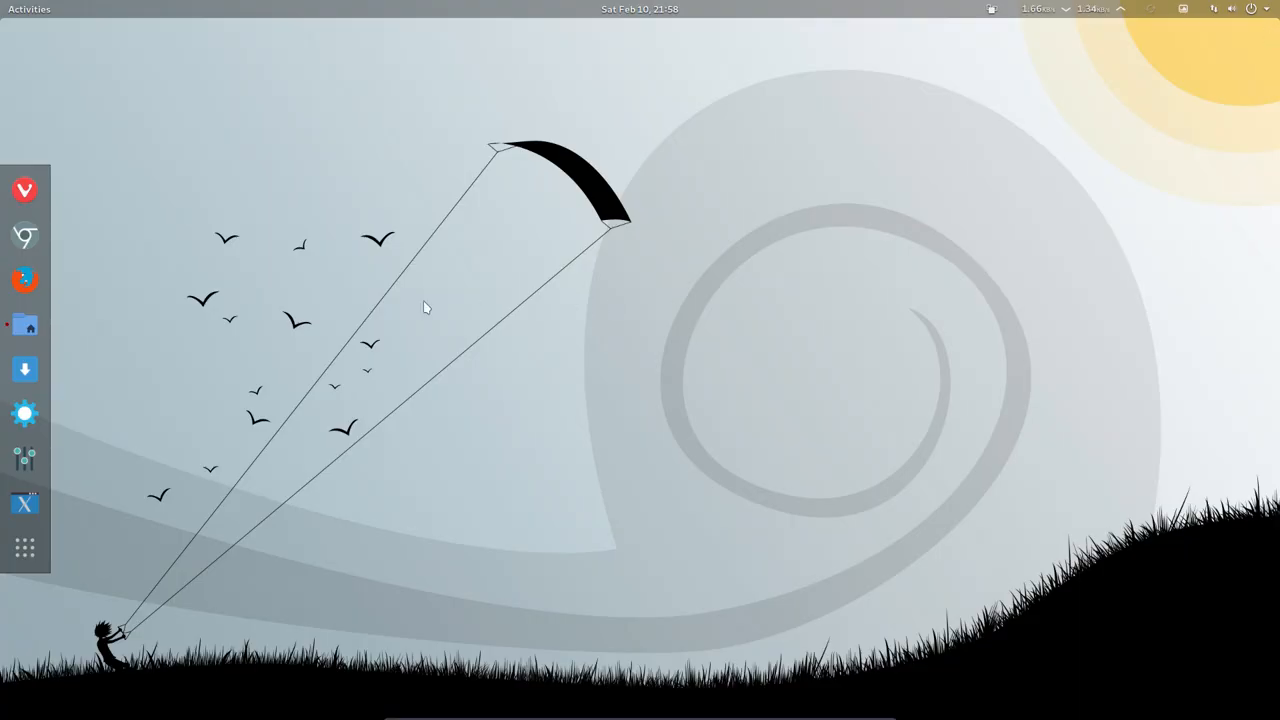
mouse_move(24, 324)
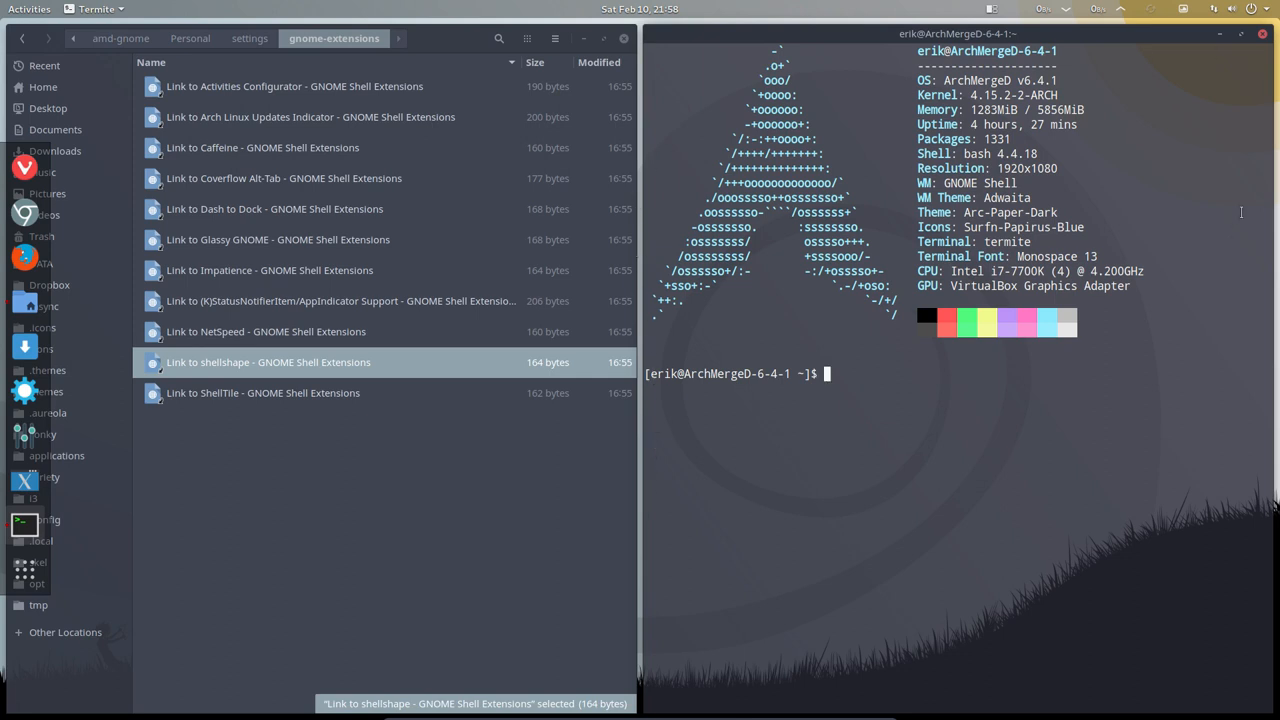
mouse_move(760, 408)
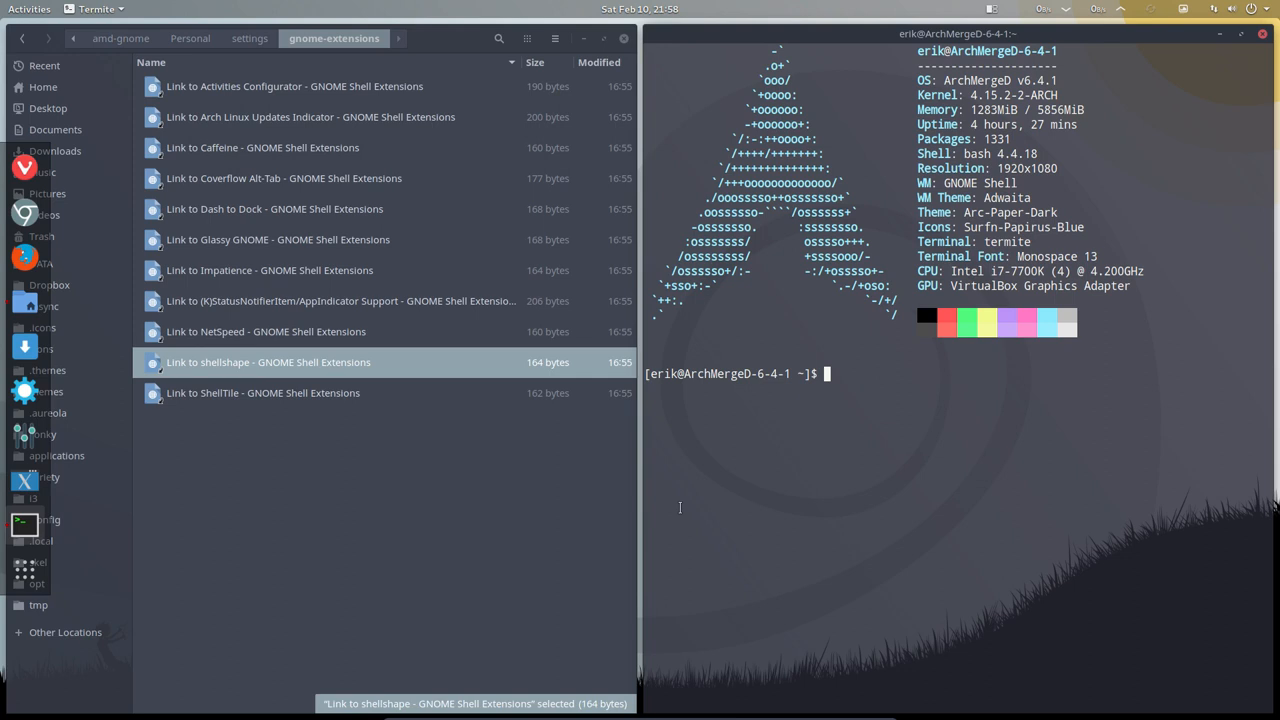
mouse_move(812, 488)
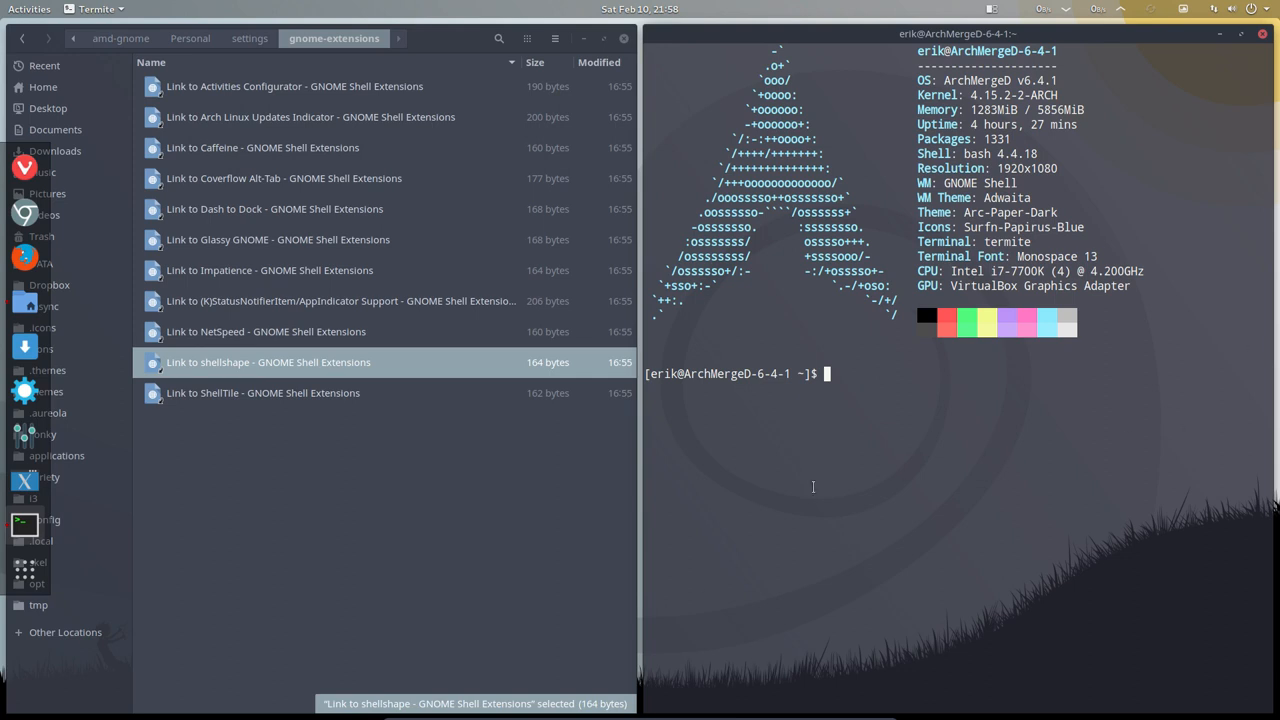